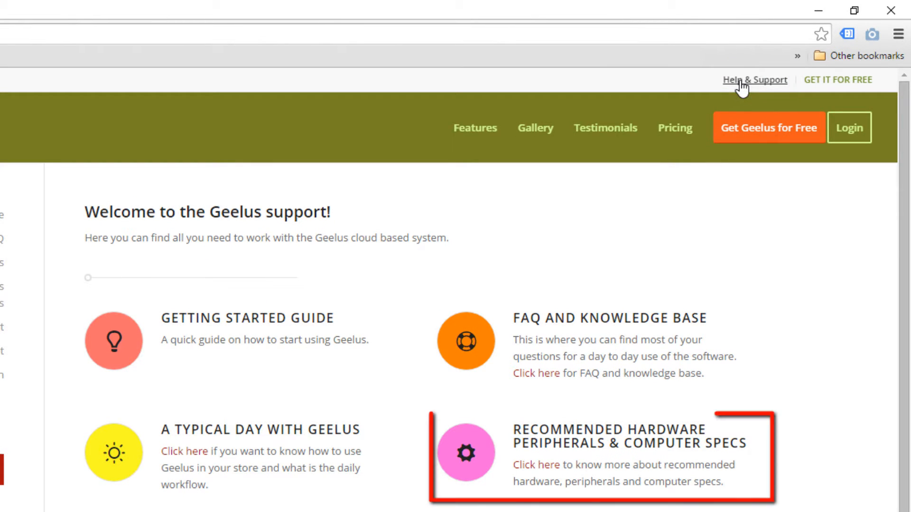
mouse_move(587, 450)
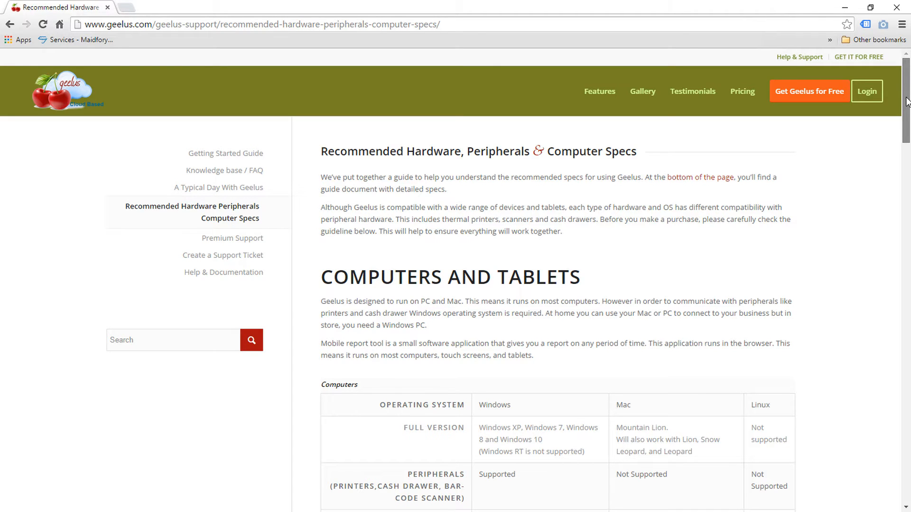
Scroll past Computers and Tablets to the Peripherals touch screen recommendation.
scroll(down, 3)
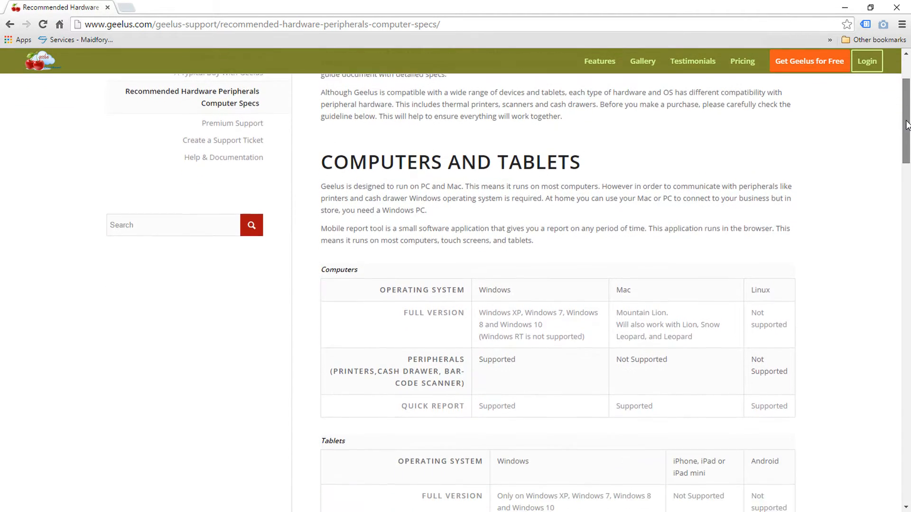
scroll(down, 3)
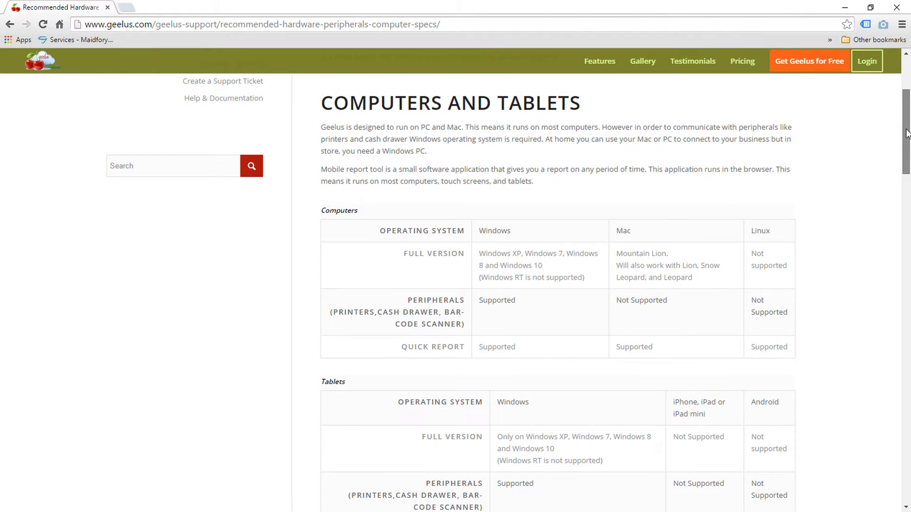
scroll(down, 3)
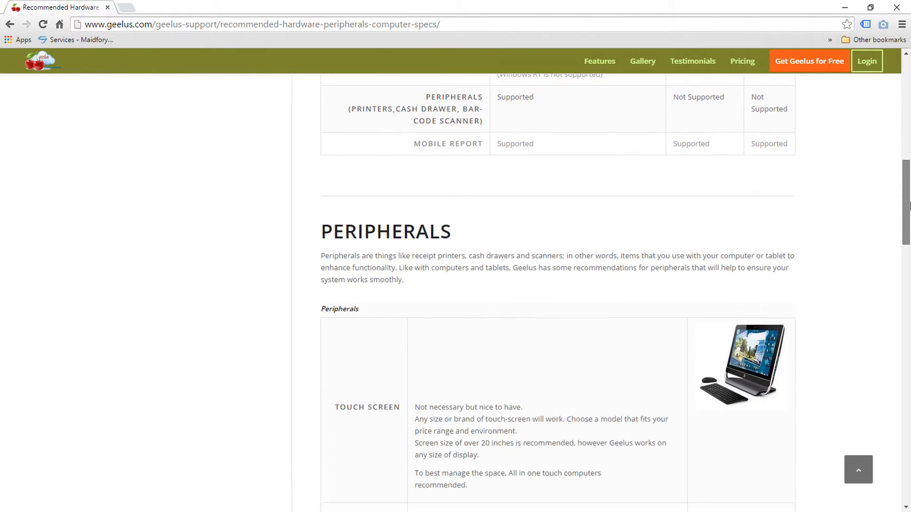
scroll(down, 3)
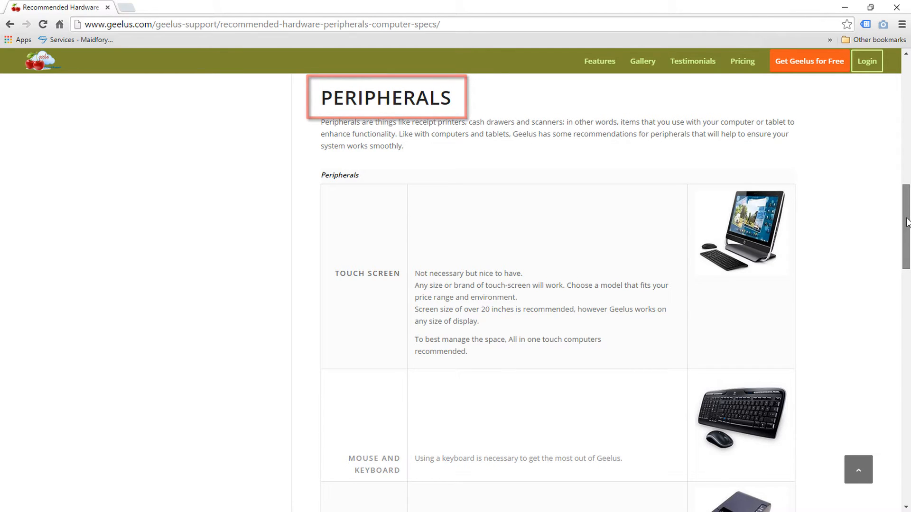
Read down the Peripherals table to Bar-code Scanners and the Where to Buy heading.
scroll(up, 3)
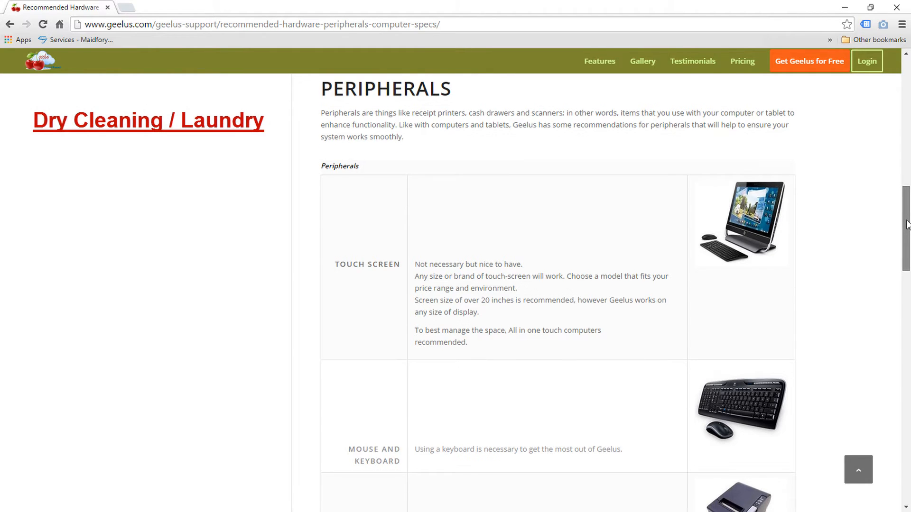
scroll(down, 3)
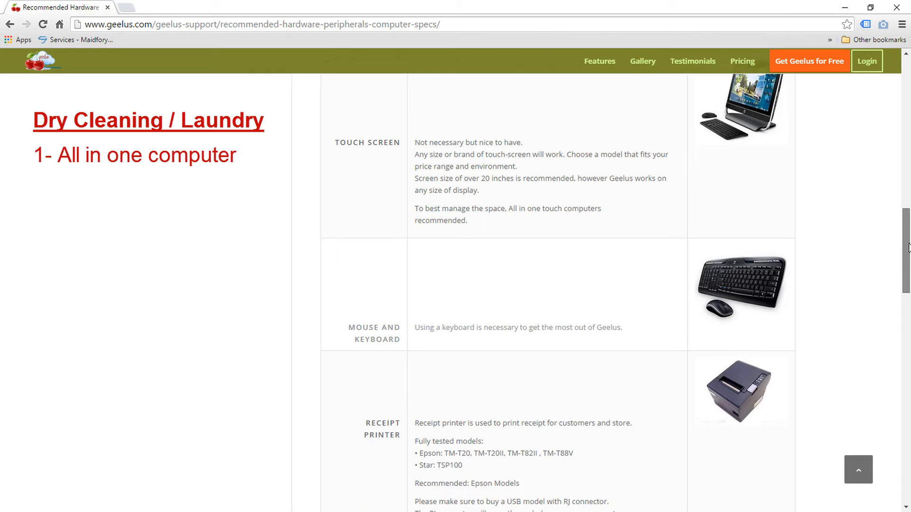
scroll(down, 3)
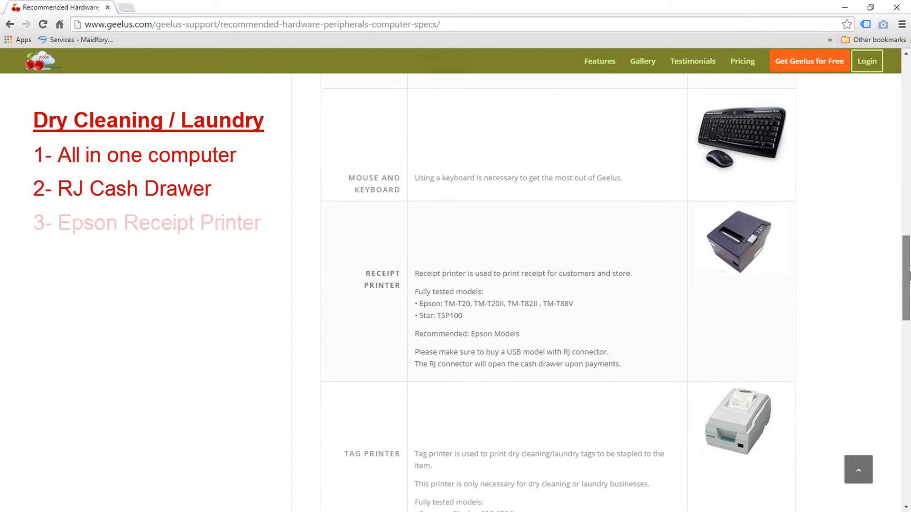
scroll(down, 3)
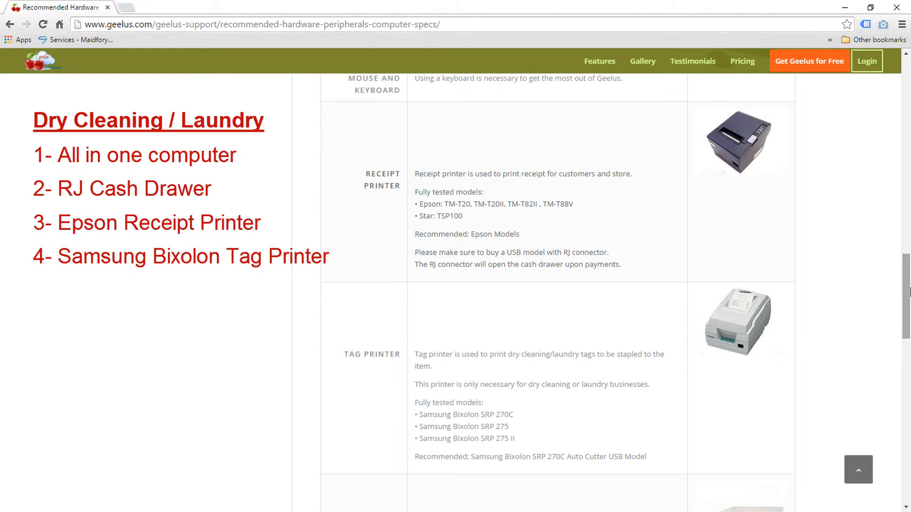
double_click(191, 256)
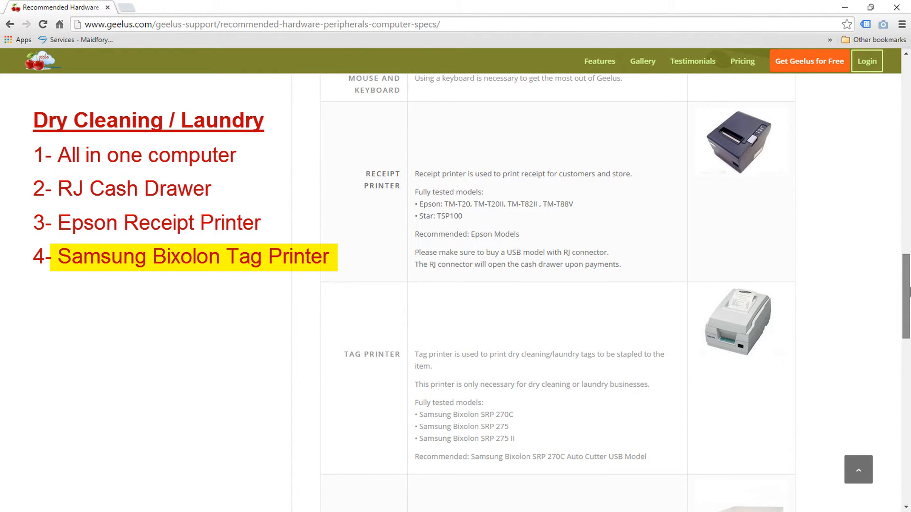
scroll(down, 3)
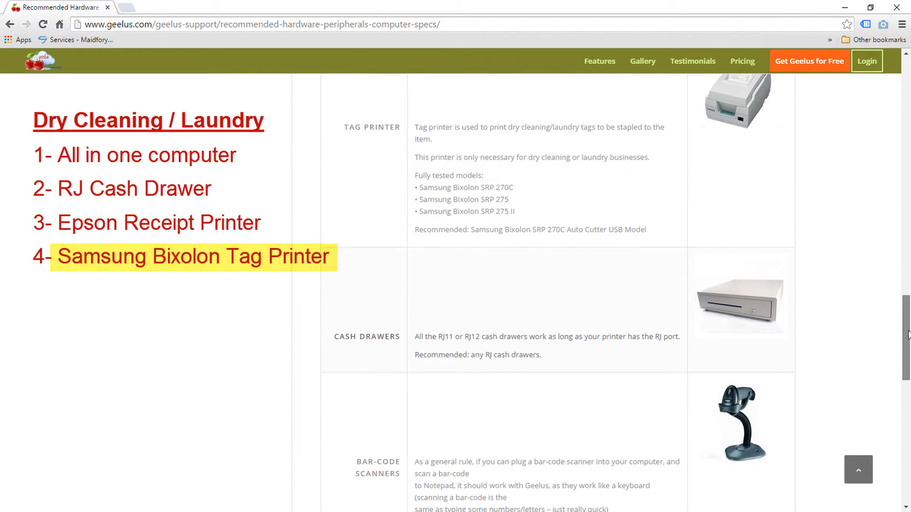
scroll(down, 3)
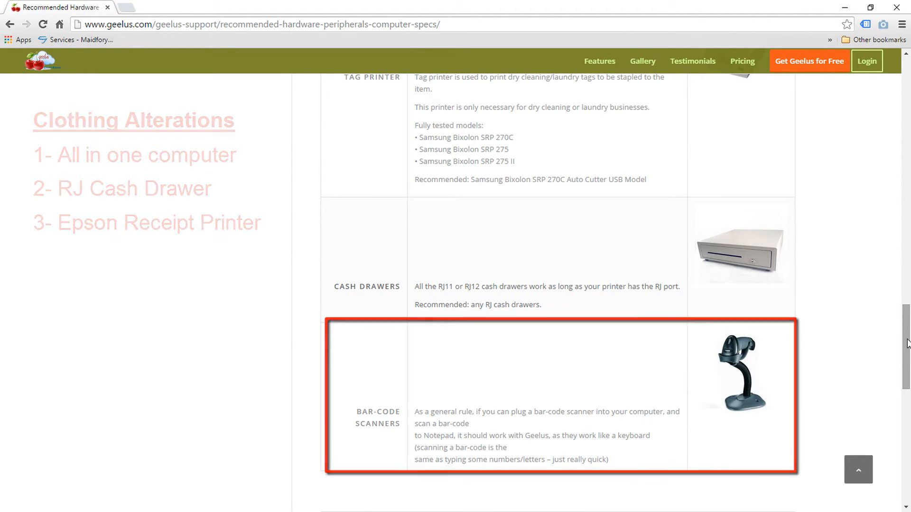
scroll(down, 3)
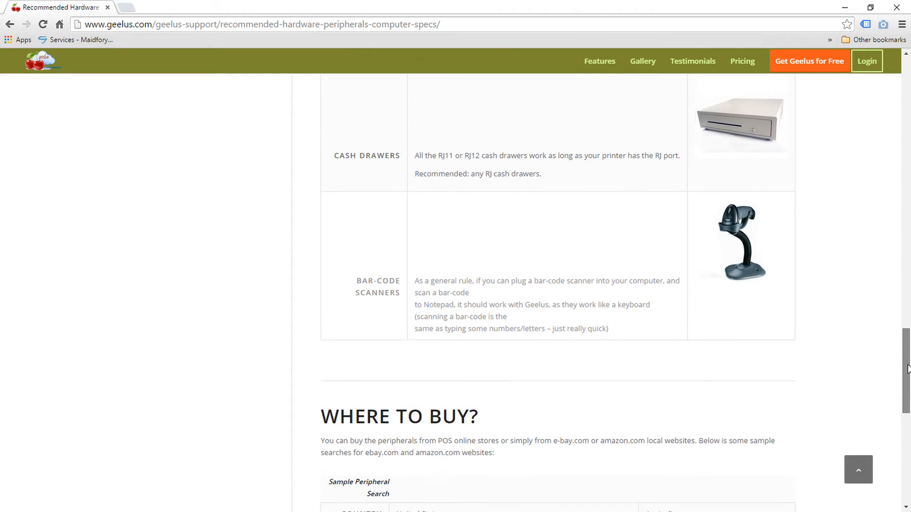
Review the Where to Buy links (Amazon, eBay, POS Portal), then return to Receipt Printer.
scroll(down, 3)
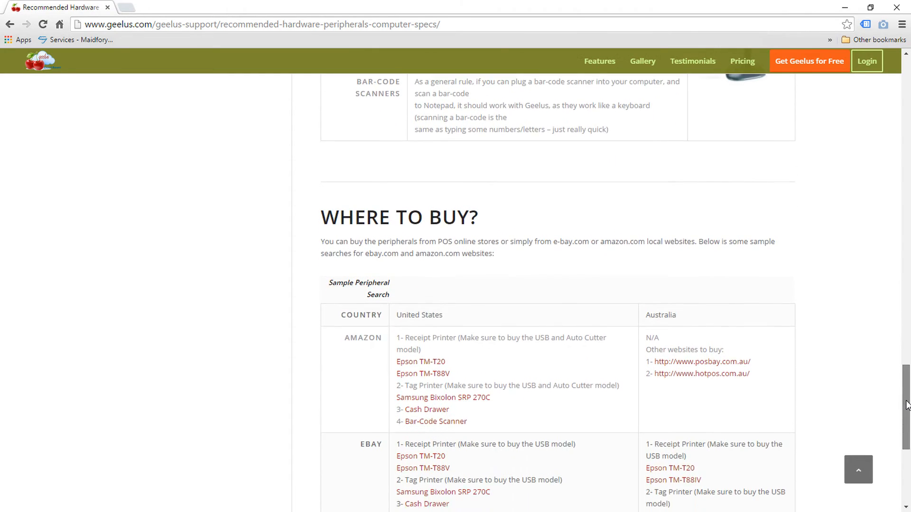
scroll(down, 3)
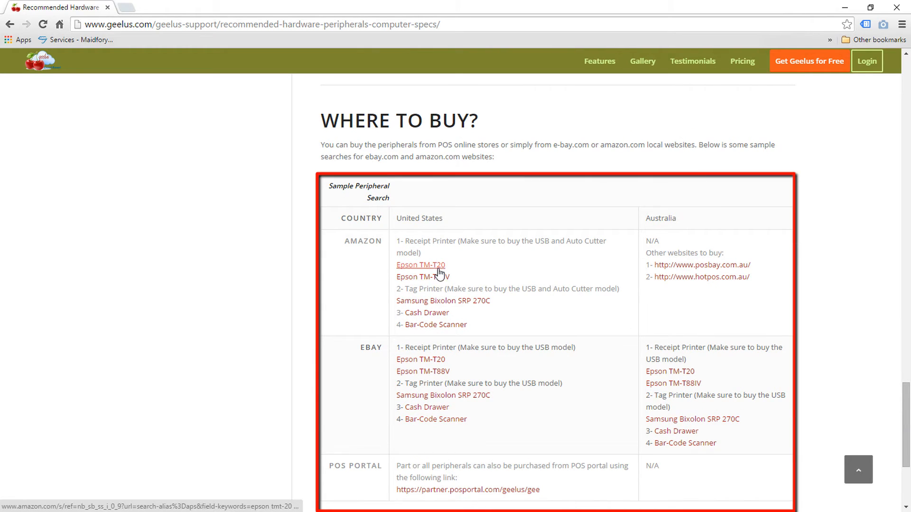
mouse_move(426, 312)
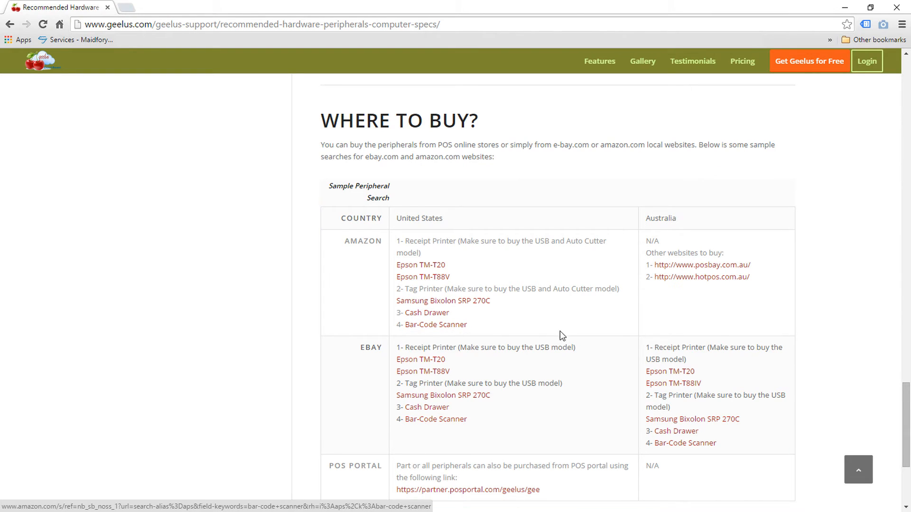
mouse_move(890, 401)
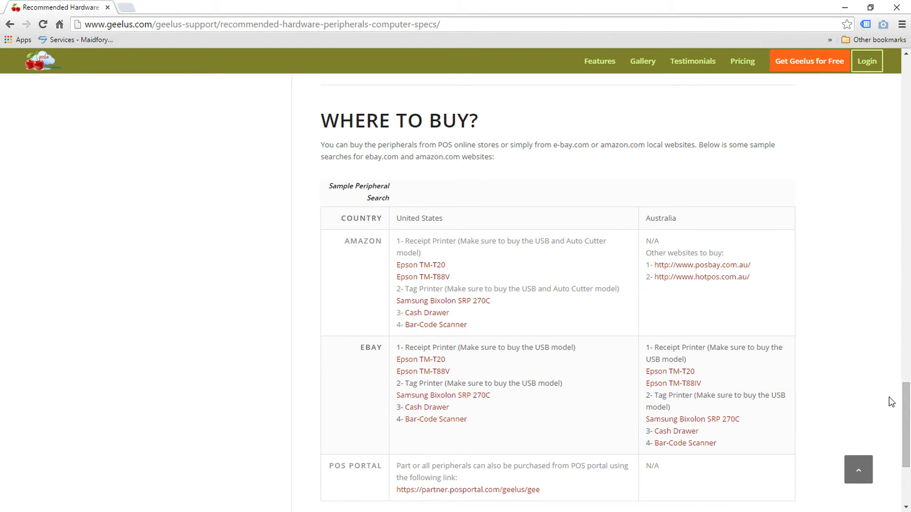
scroll(up, 3)
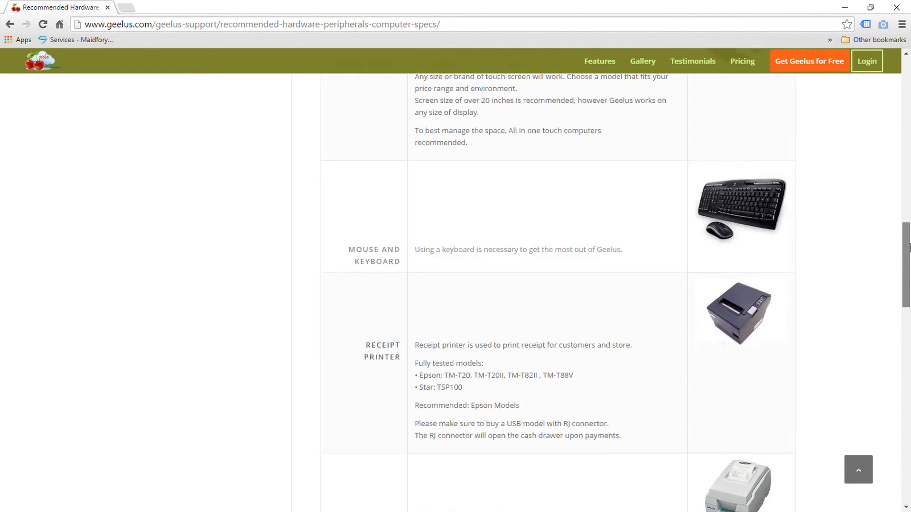
Return to the page top and enter 'setup printer' in the support search box.
scroll(up, 3)
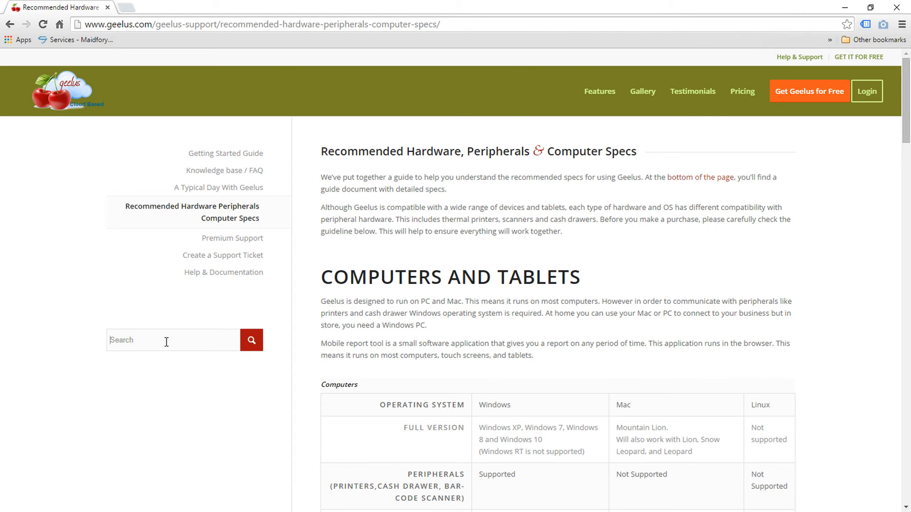
text(setup printer)
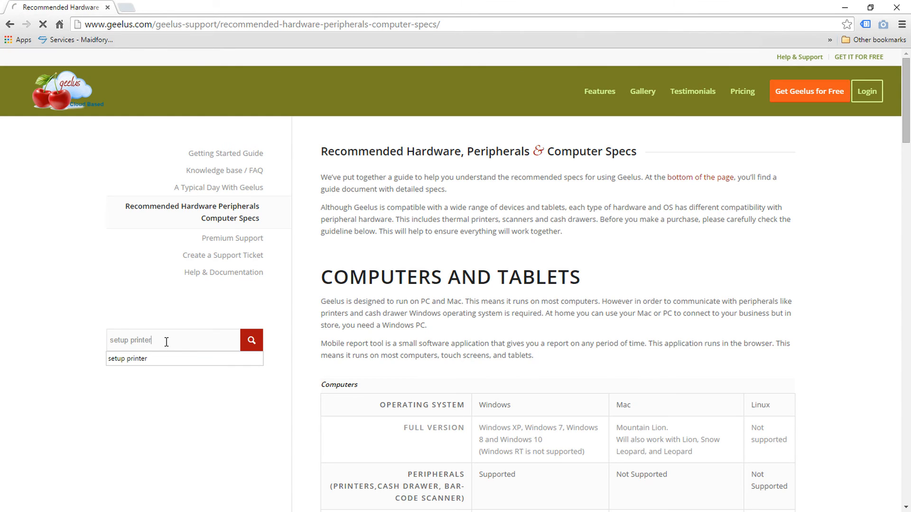
Run the 'setup printer' search and open the 'Setting up printers' article from 38 results.
click(251, 339)
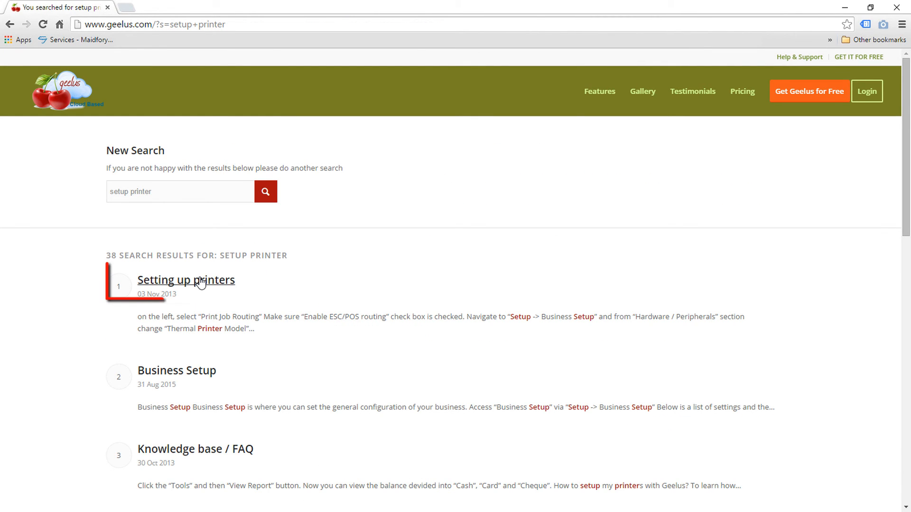
click(186, 280)
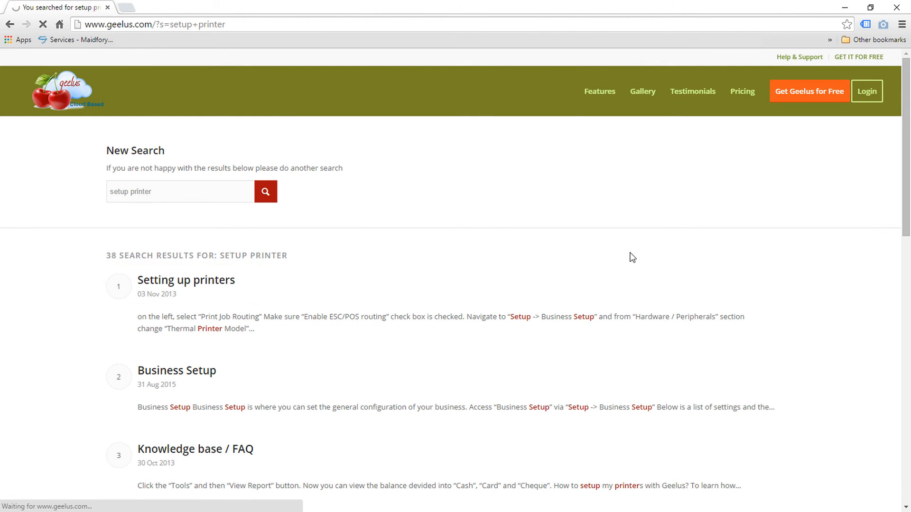
click(185, 280)
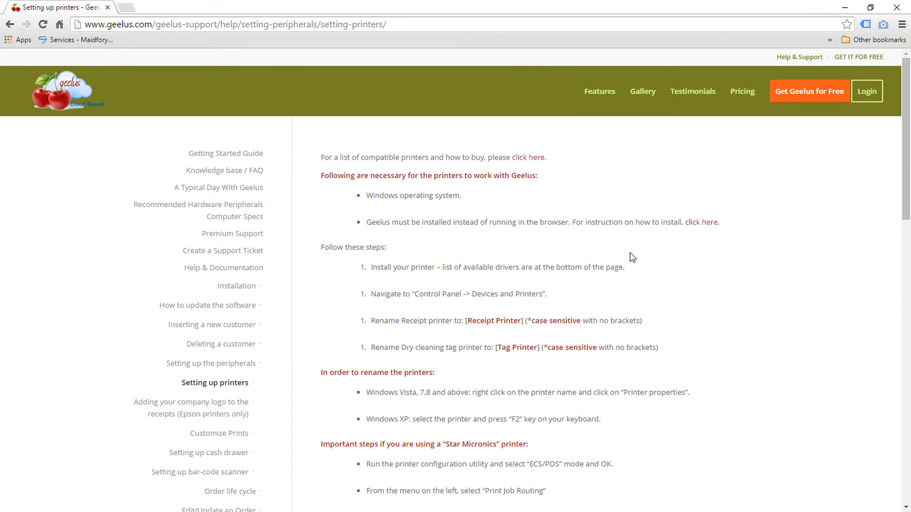